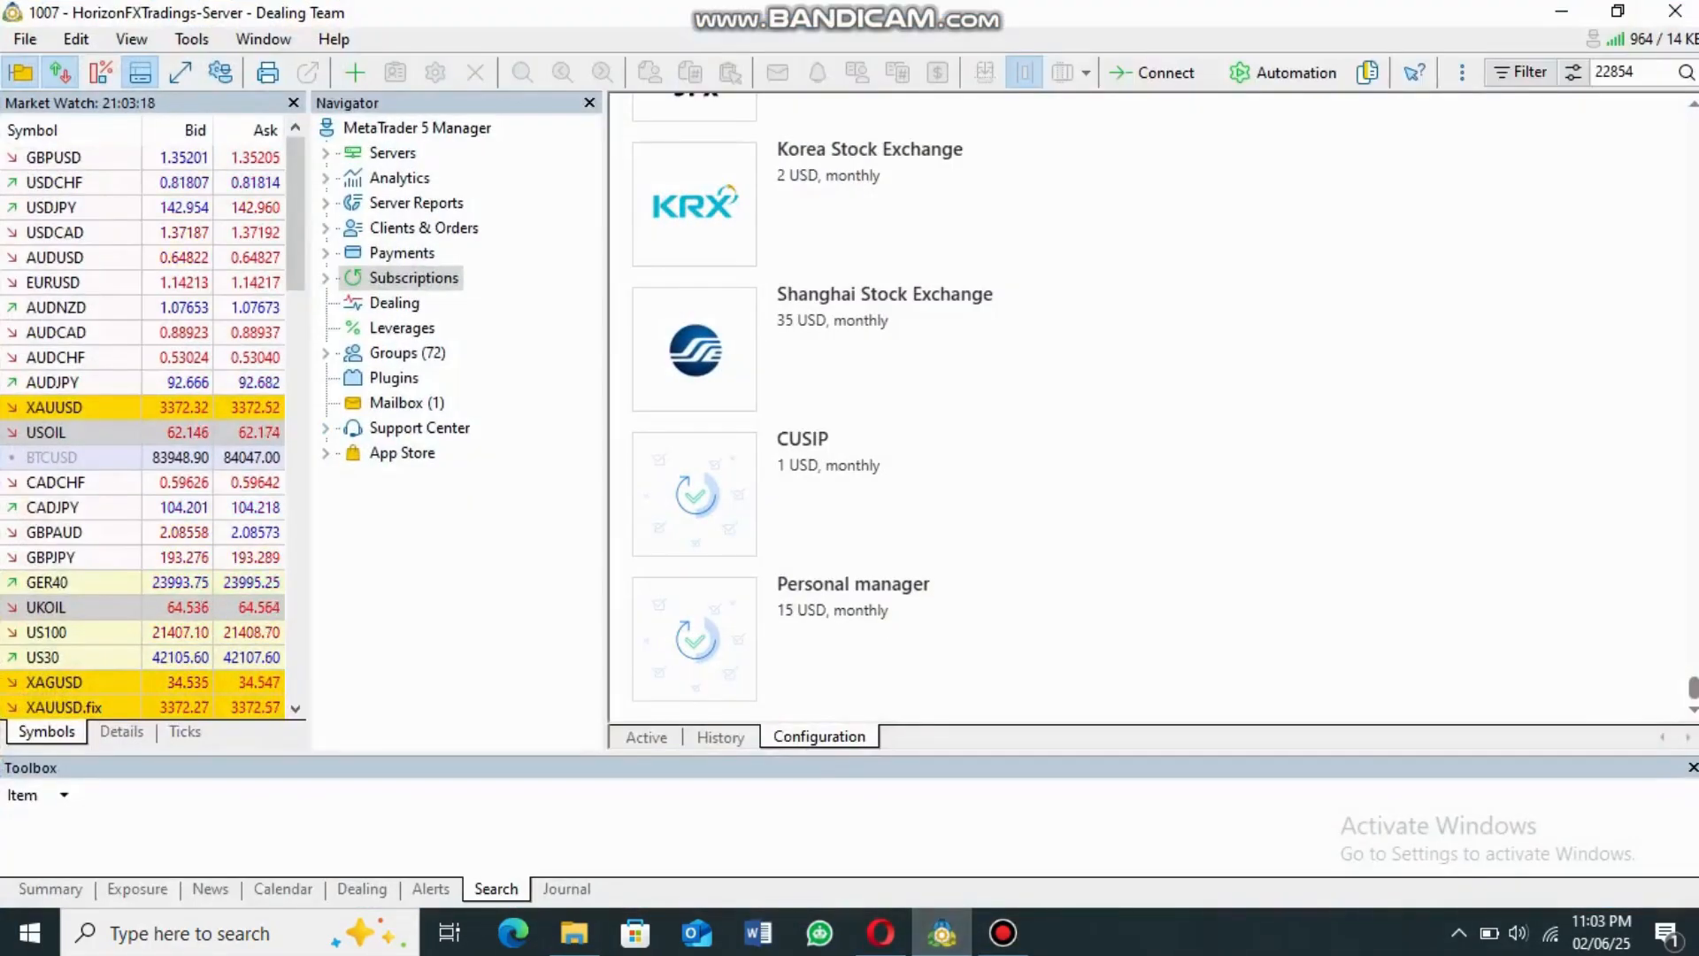
Scroll through the registered clients under Clients & Orders, then show the five clients currently online.
left_click(424, 228)
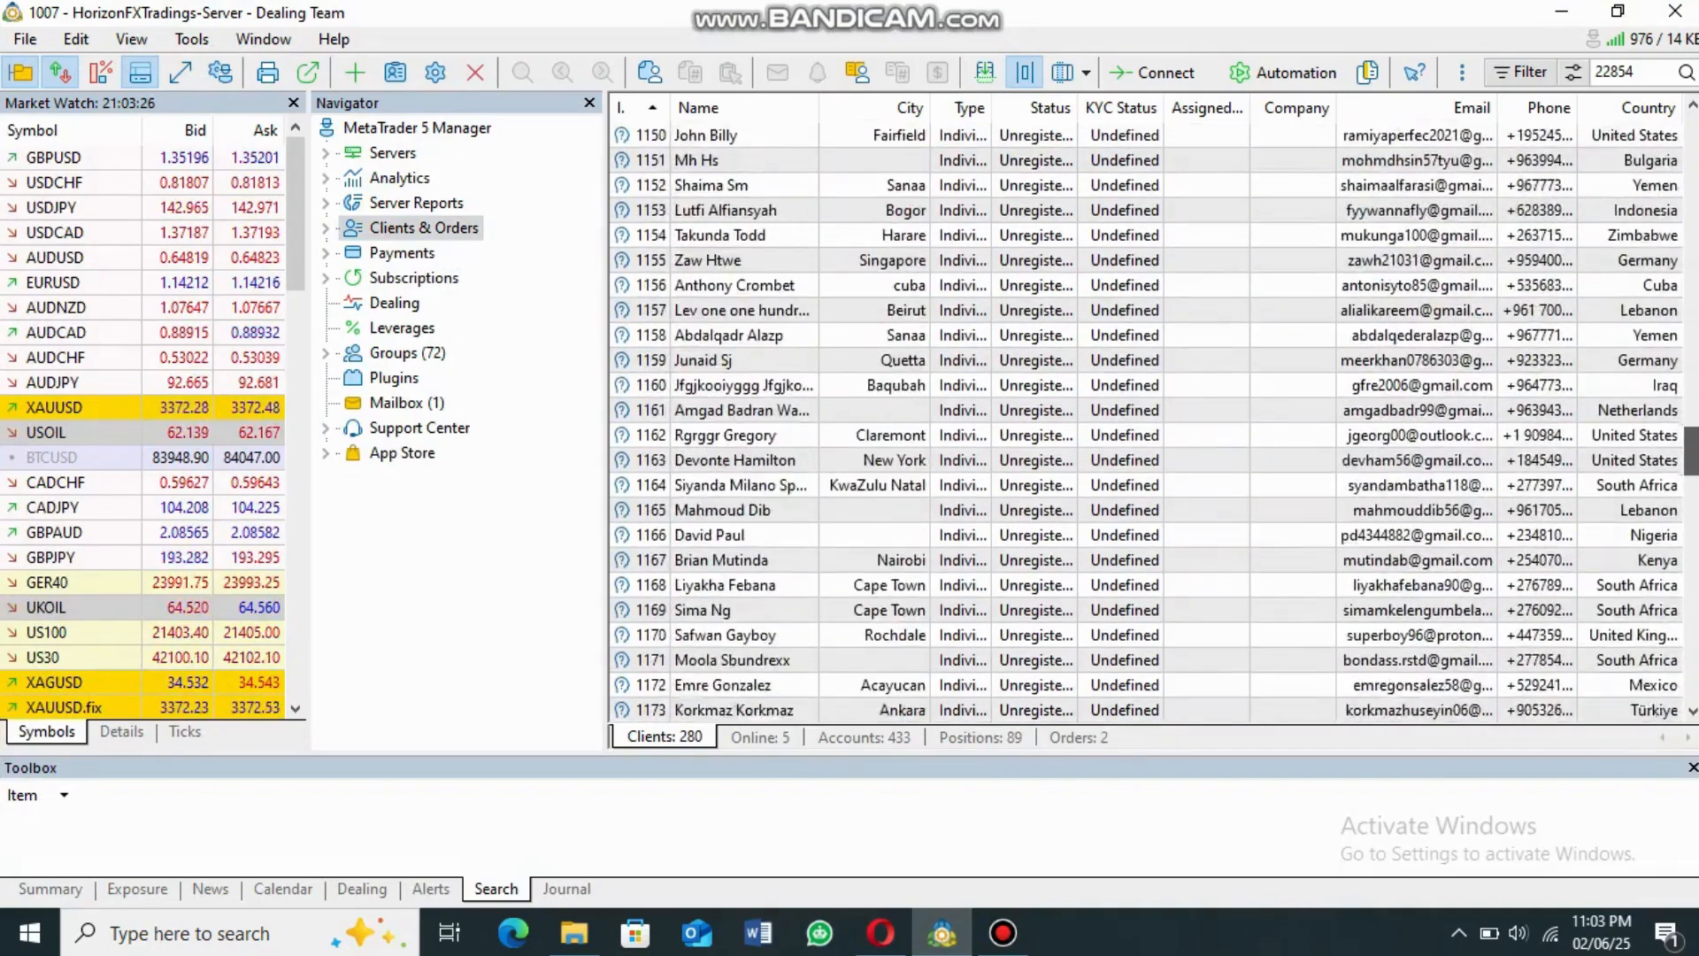
scroll("down", 3)
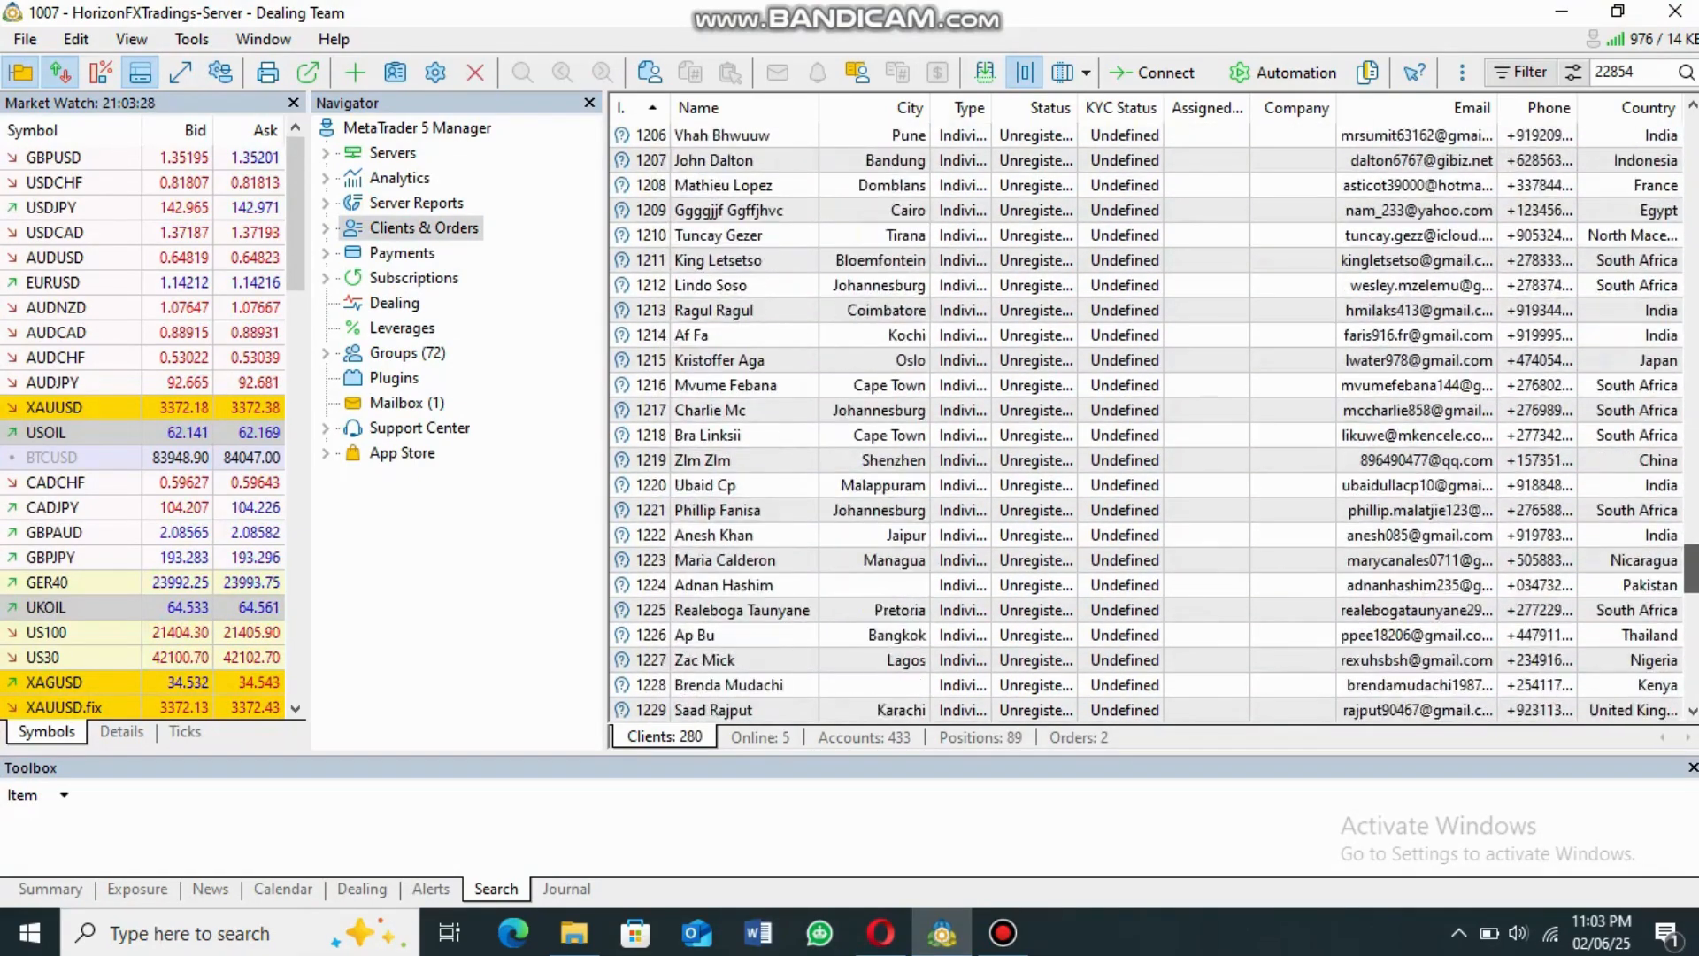
scroll("down", 3)
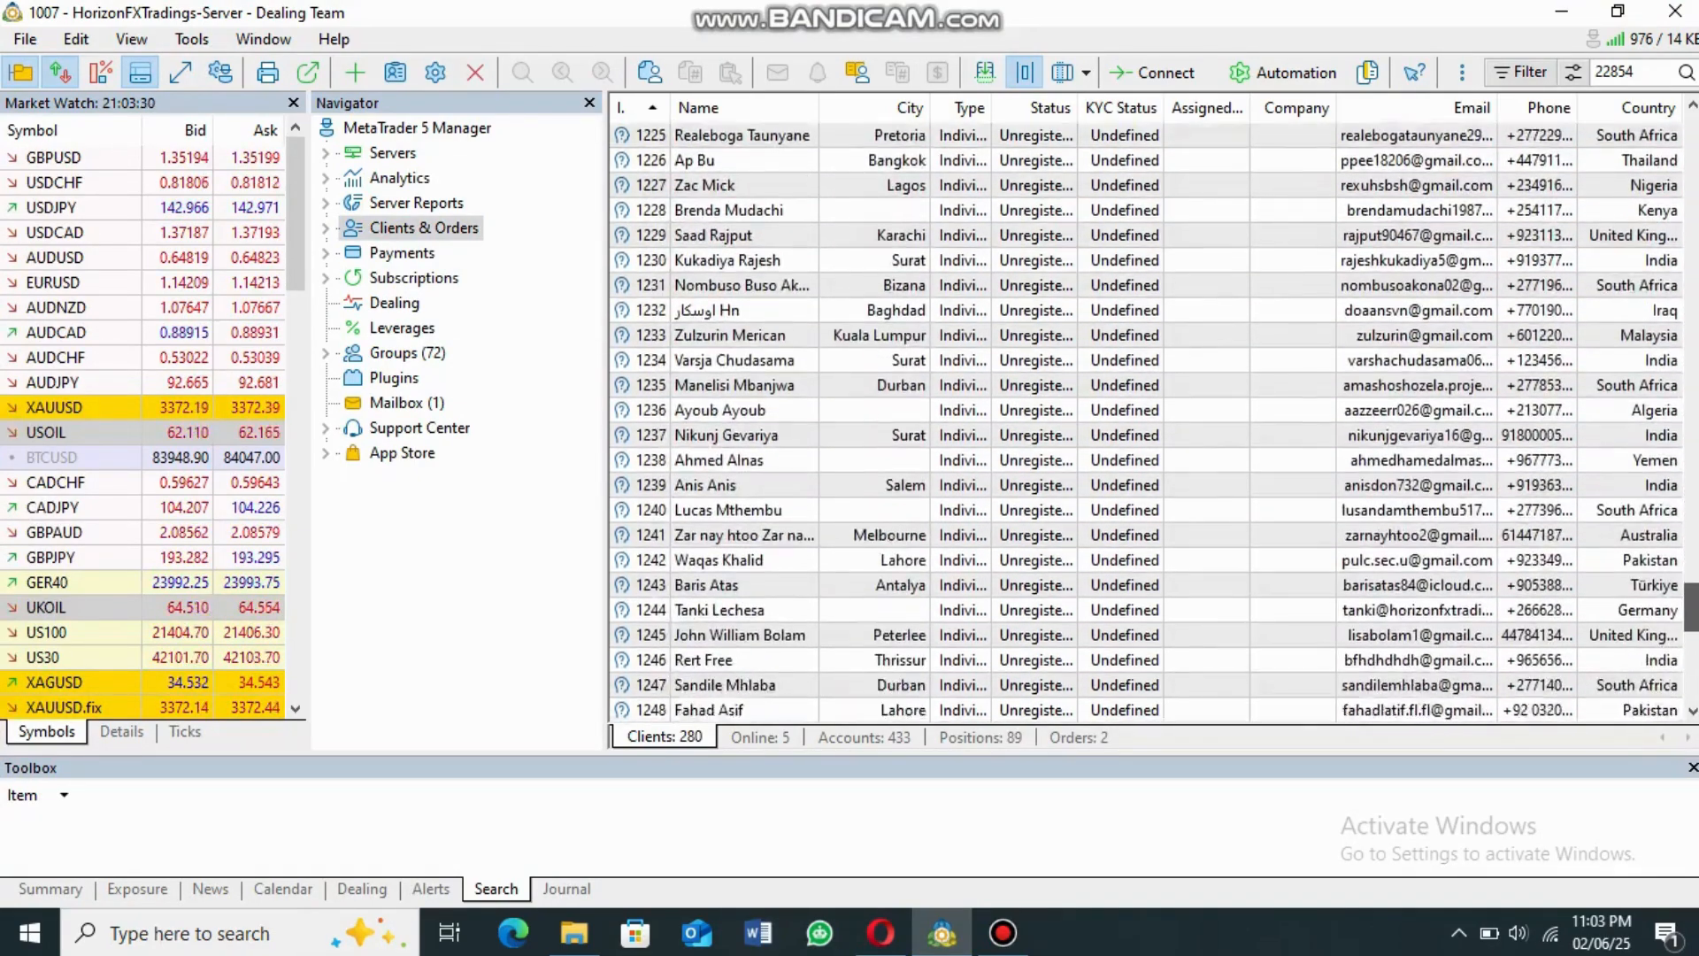
scroll("down", 3)
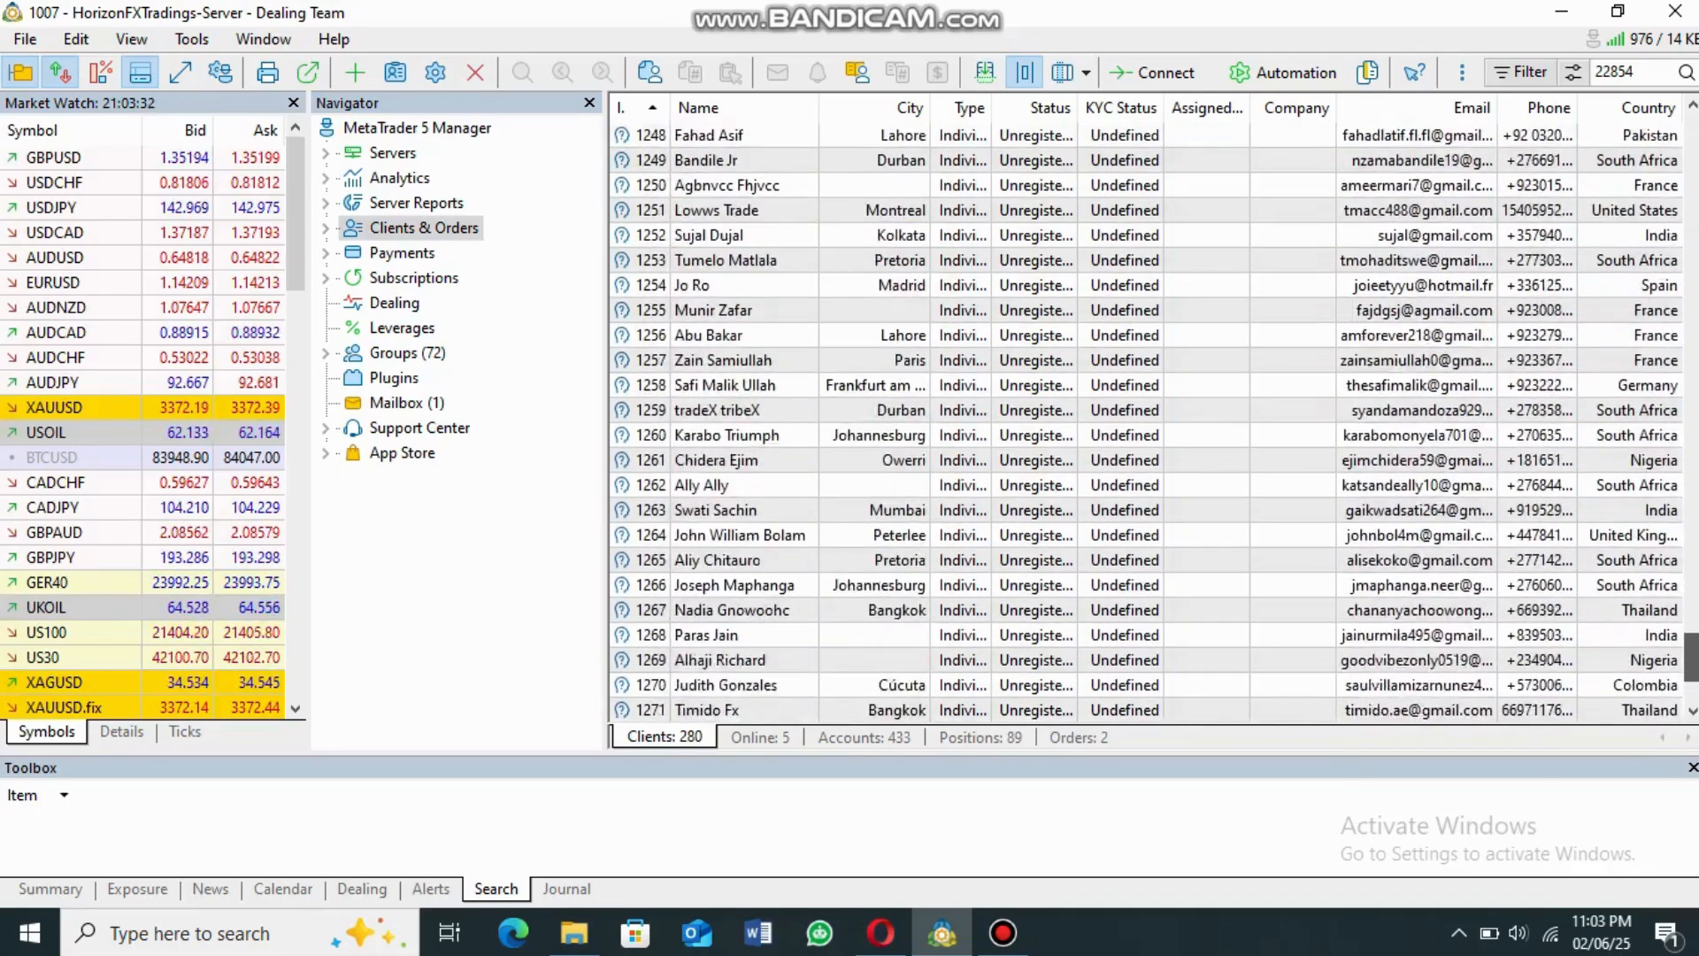
scroll("down", 3)
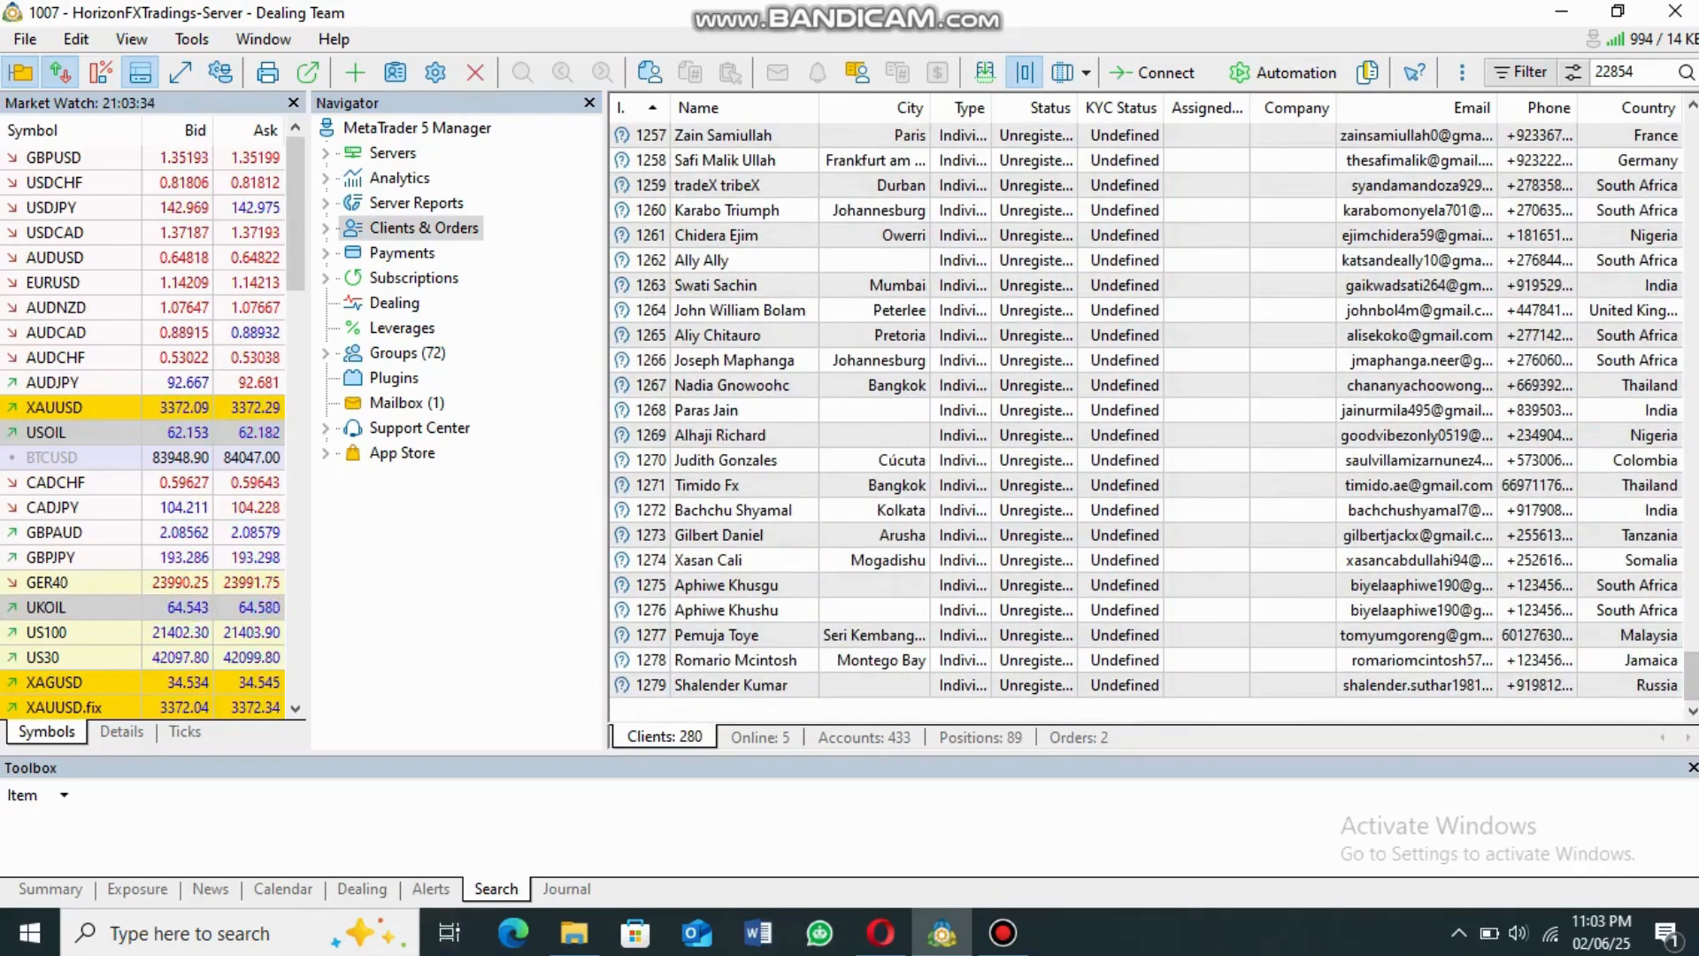
left_click(760, 737)
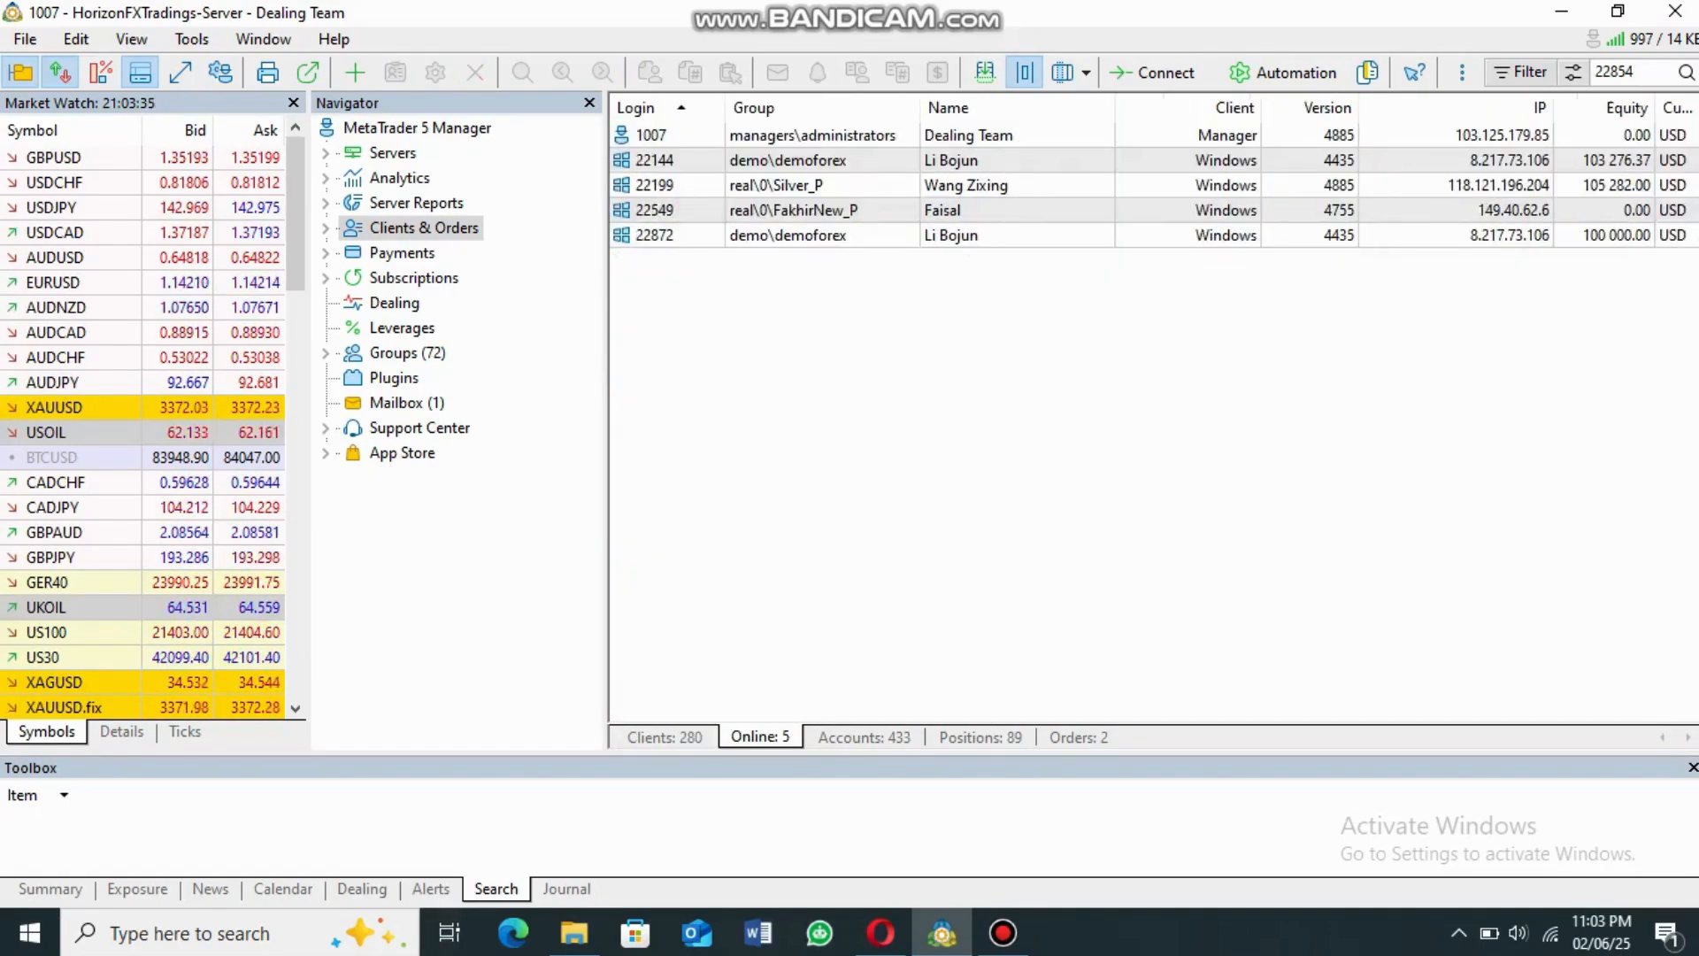
Review the trading accounts, the open positions, and the two pending buy limit orders.
left_click(863, 737)
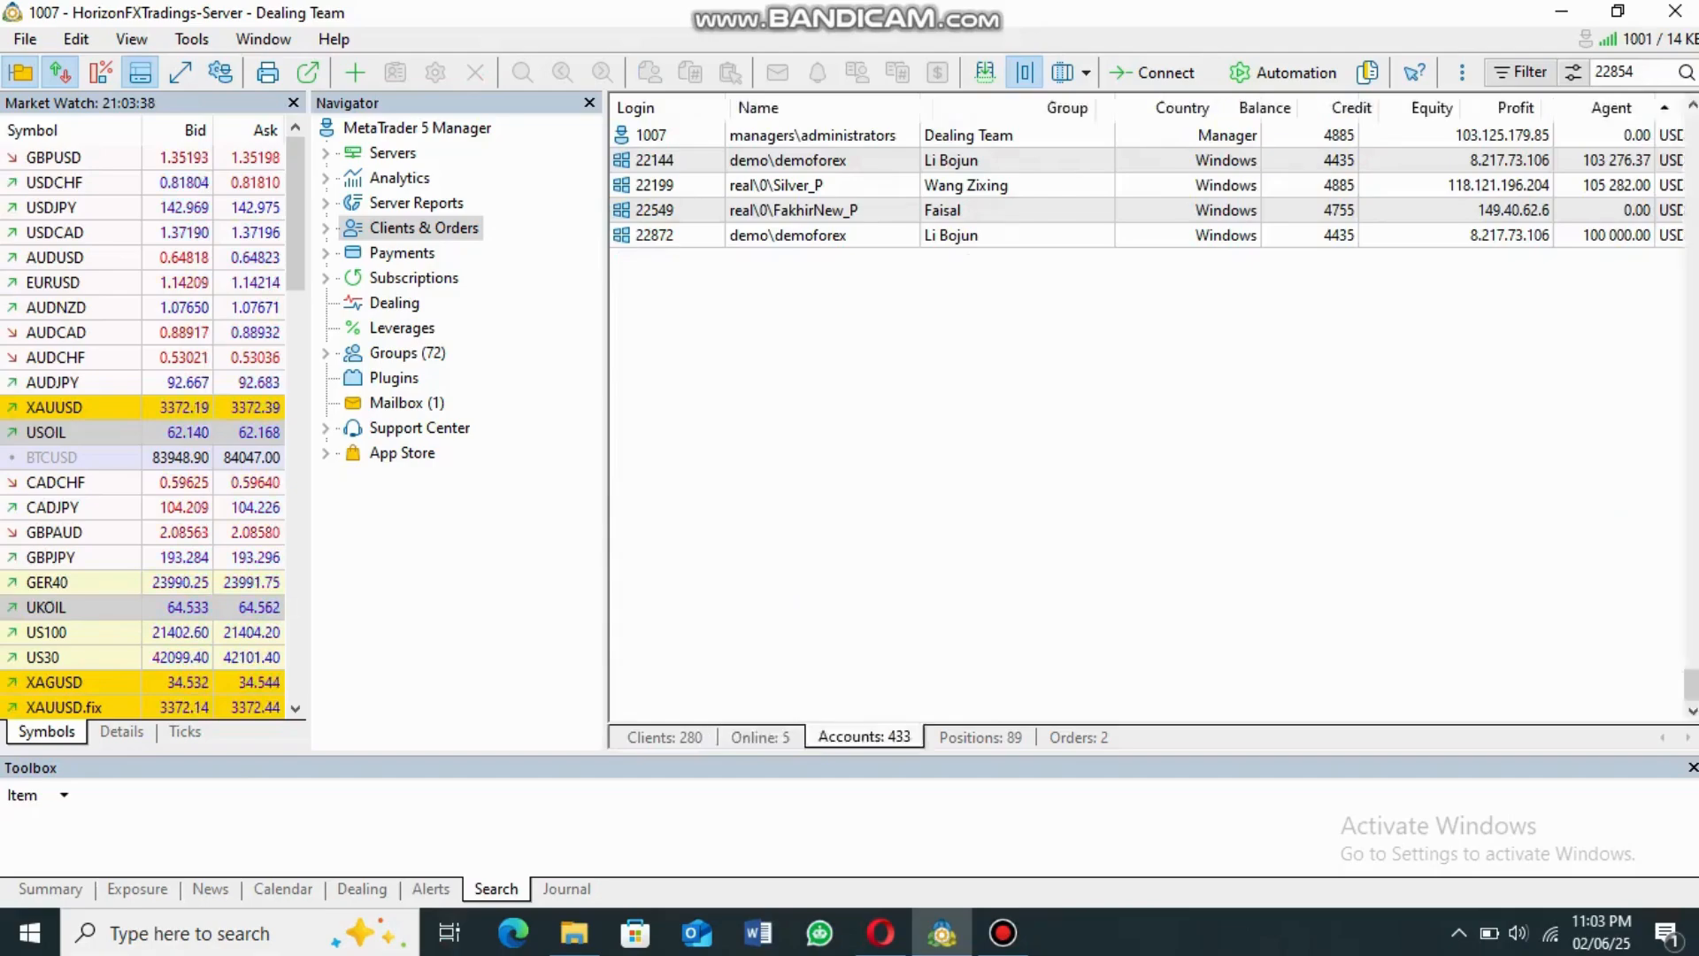
scroll("down", 3)
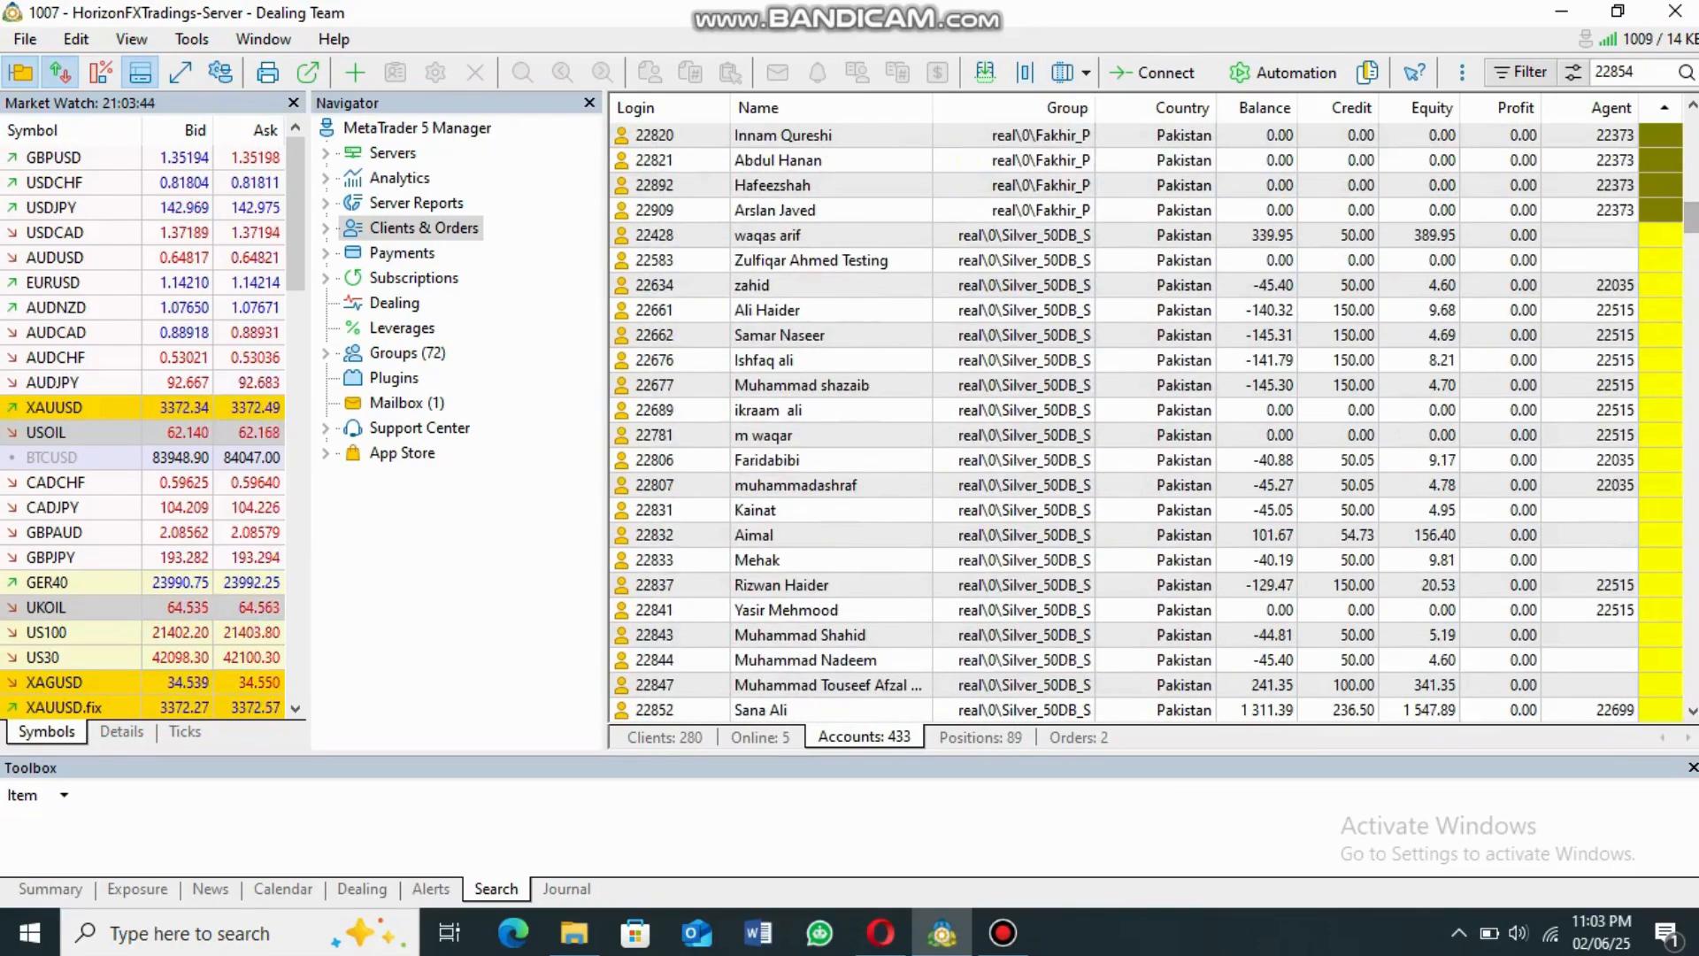
left_click(979, 737)
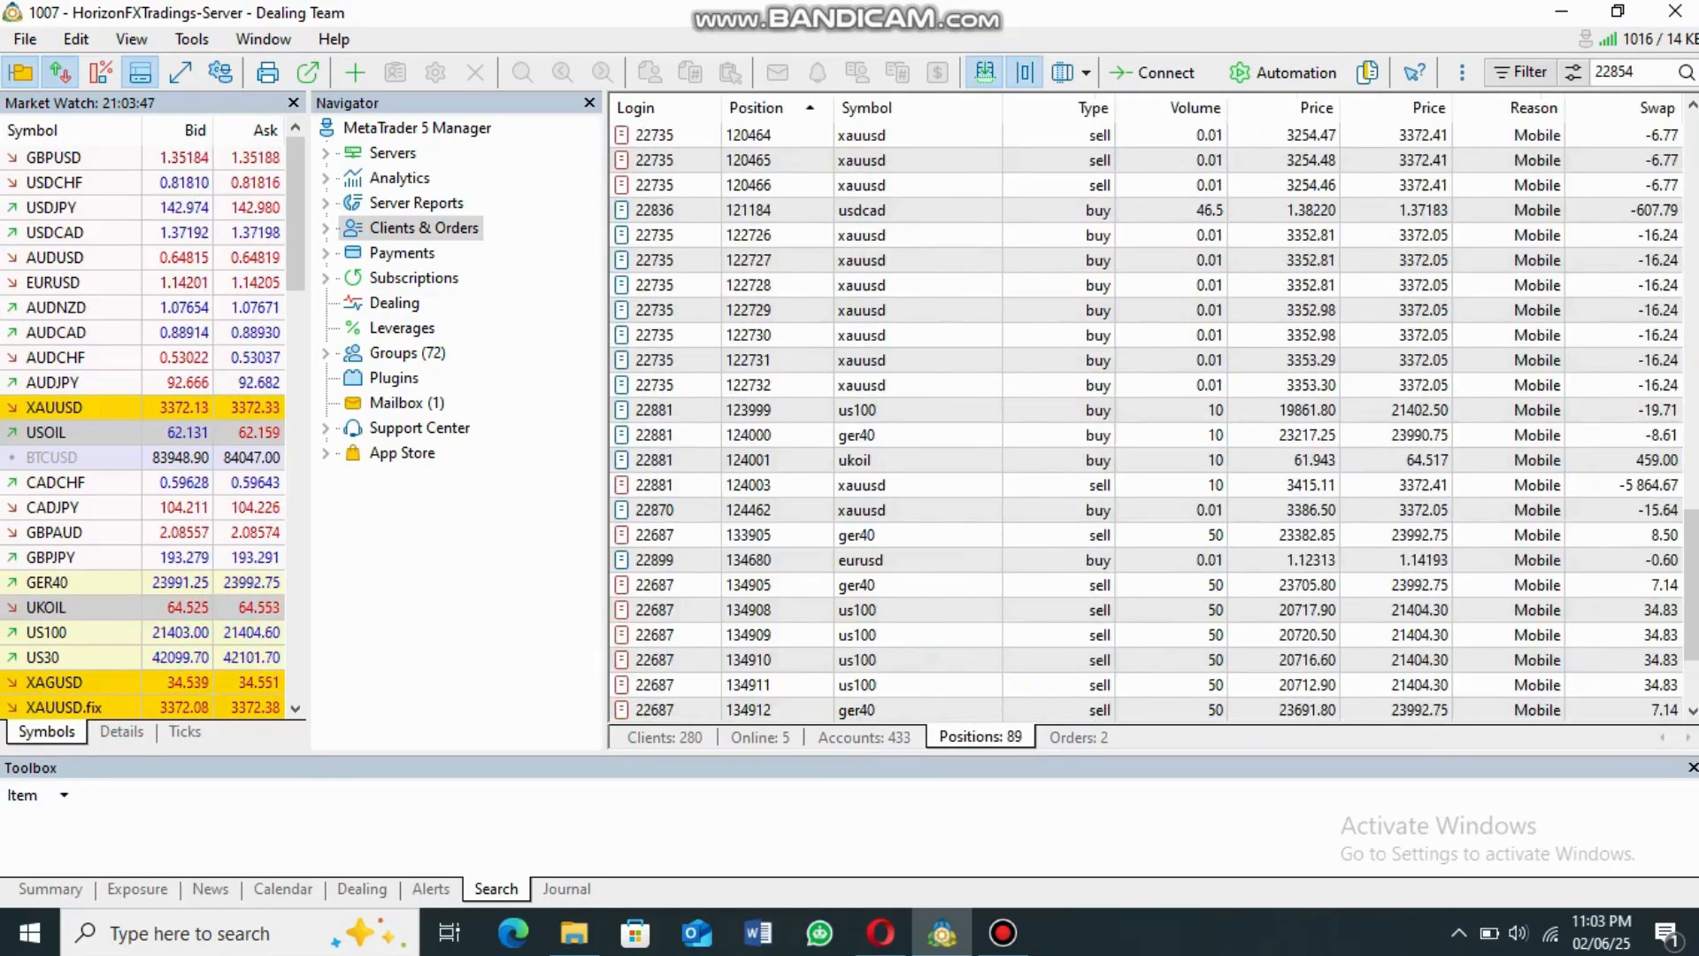
left_click(1077, 737)
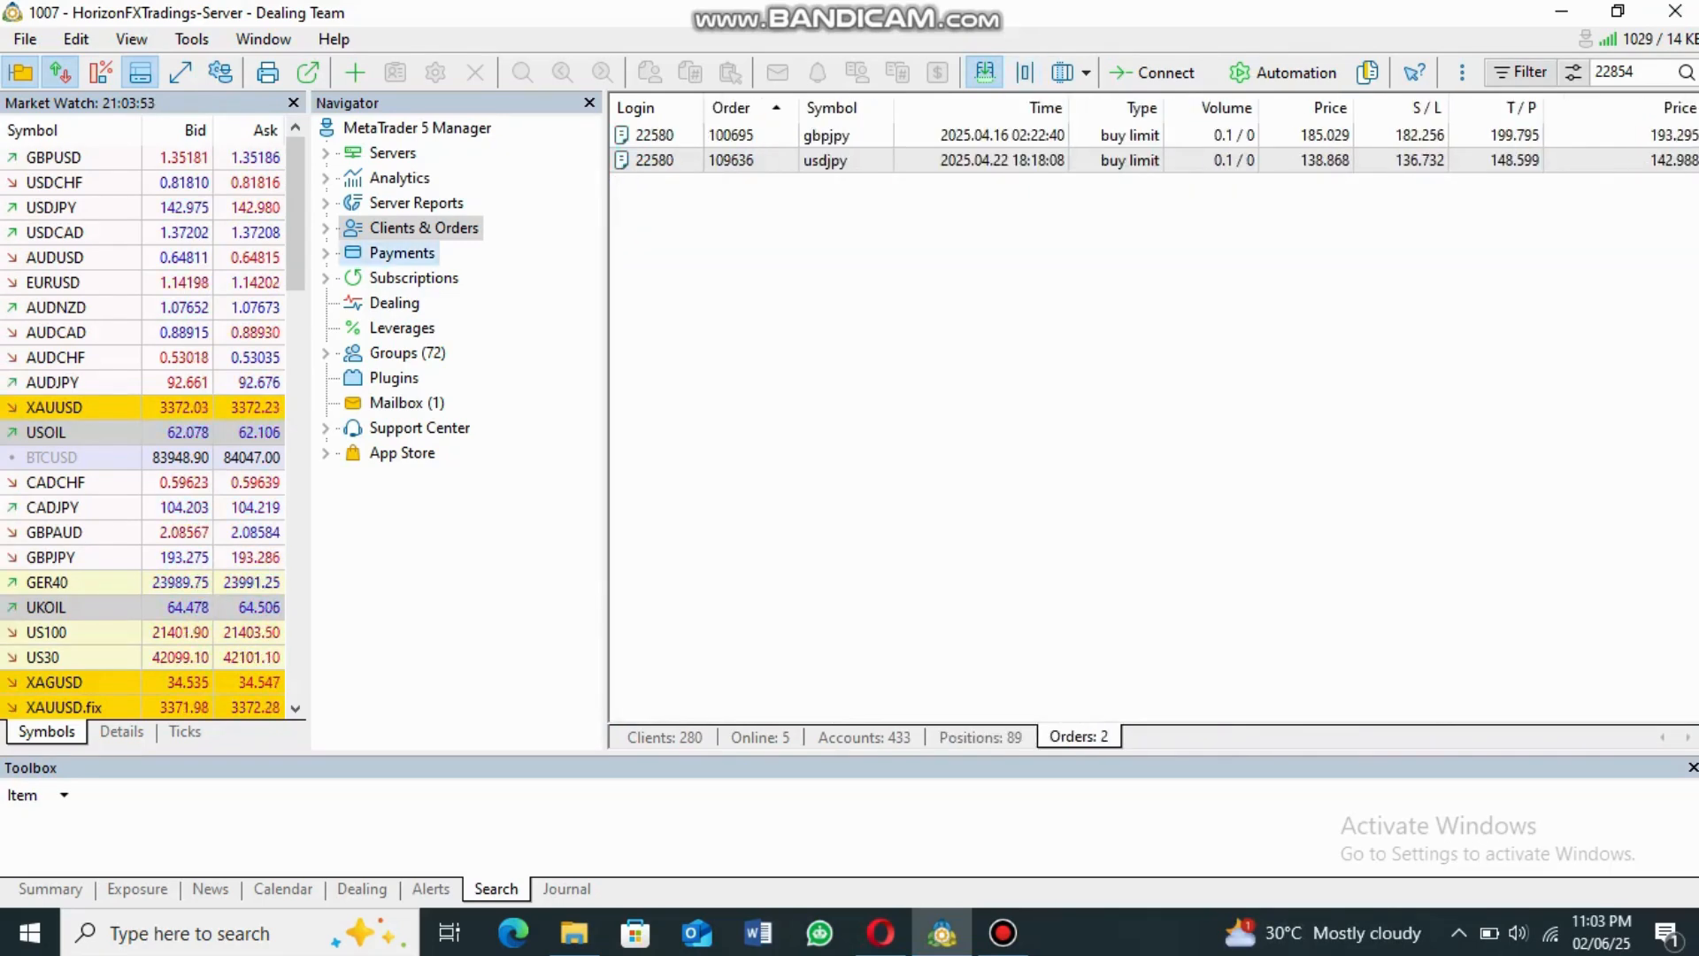
Check the Payments lists: processing, active payments and payment history (all empty).
left_click(411, 277)
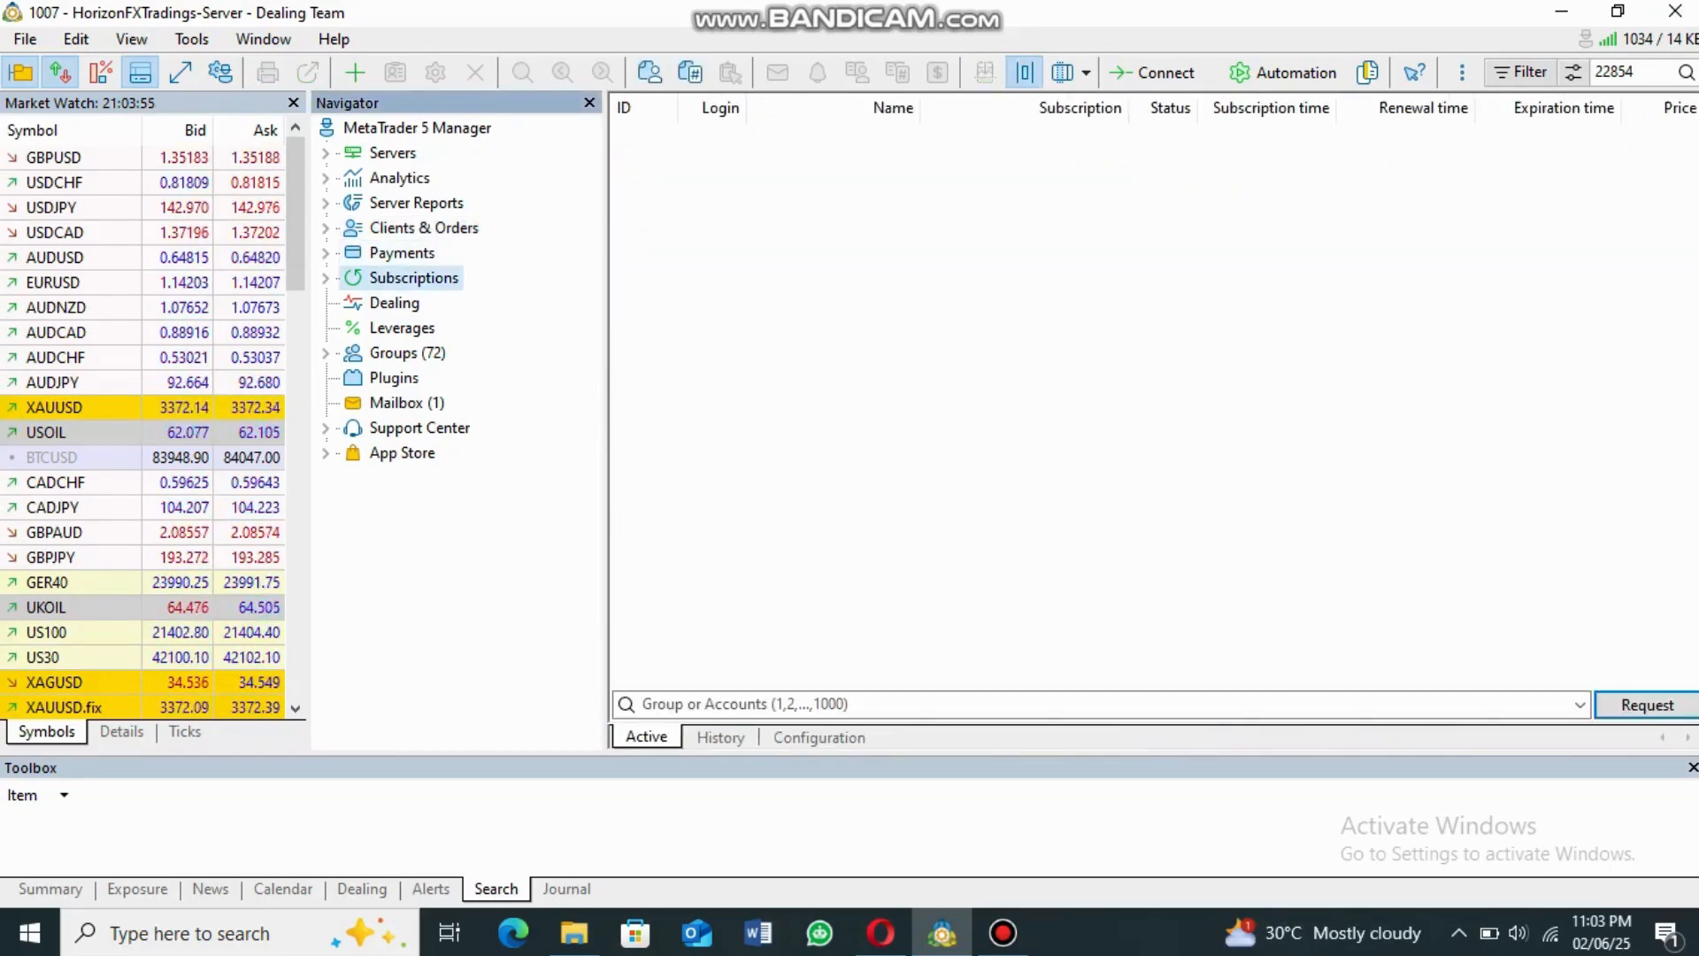
left_click(401, 252)
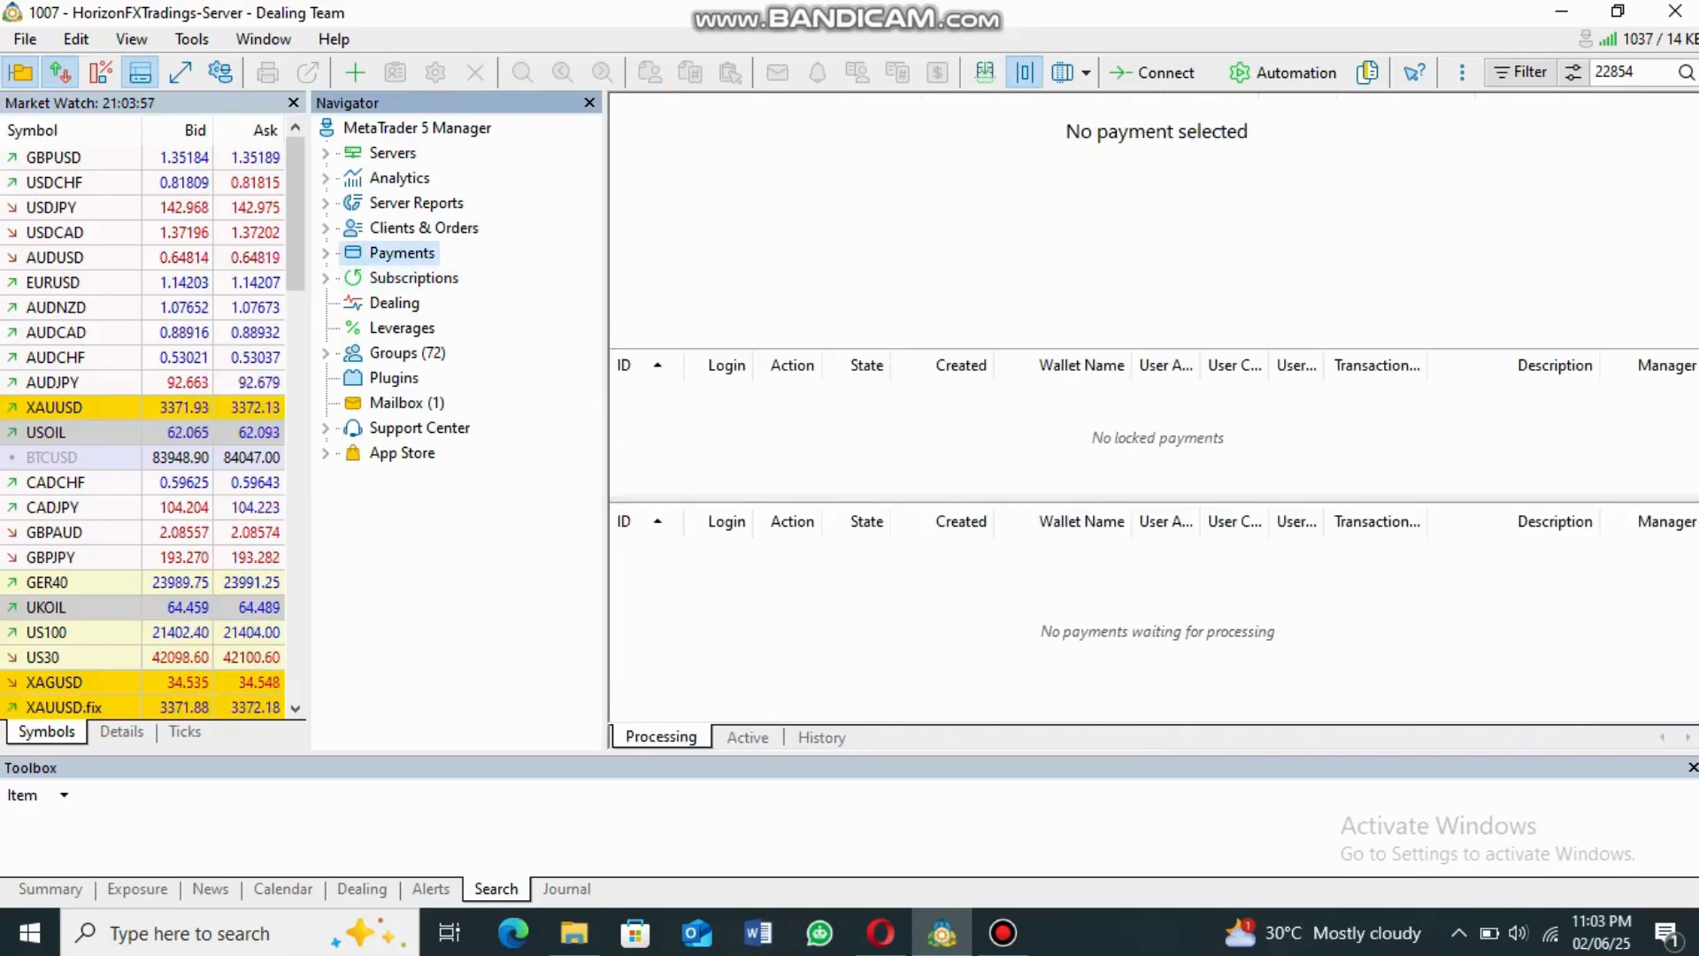
left_click(747, 737)
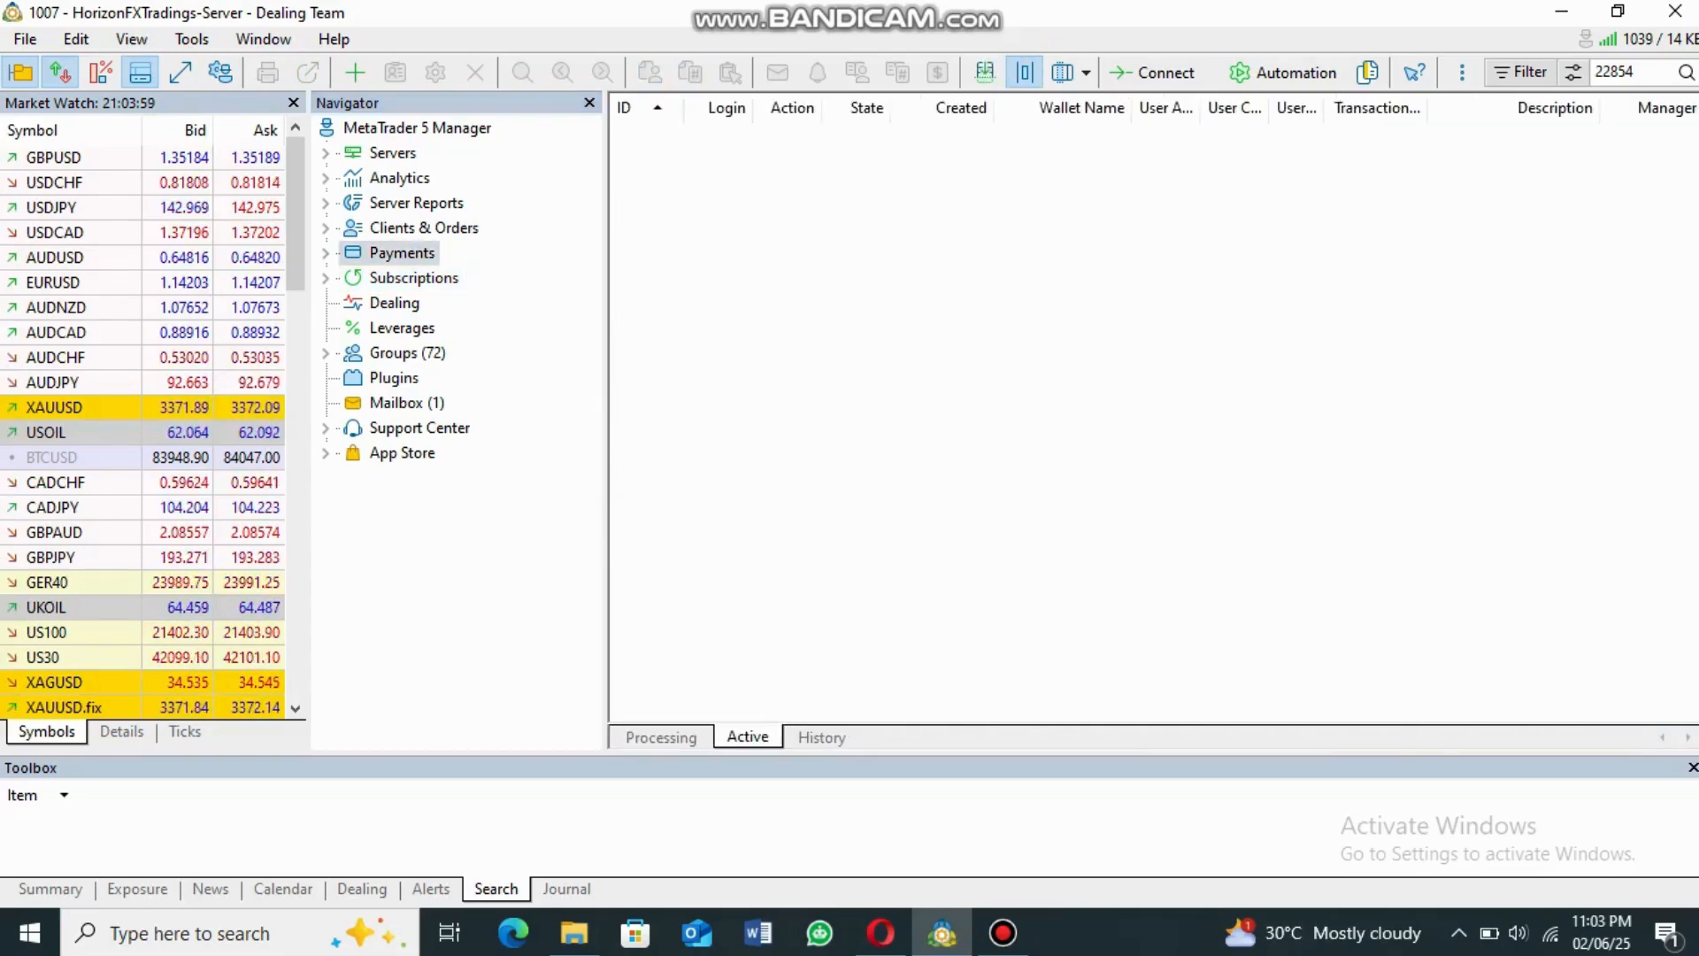
left_click(821, 737)
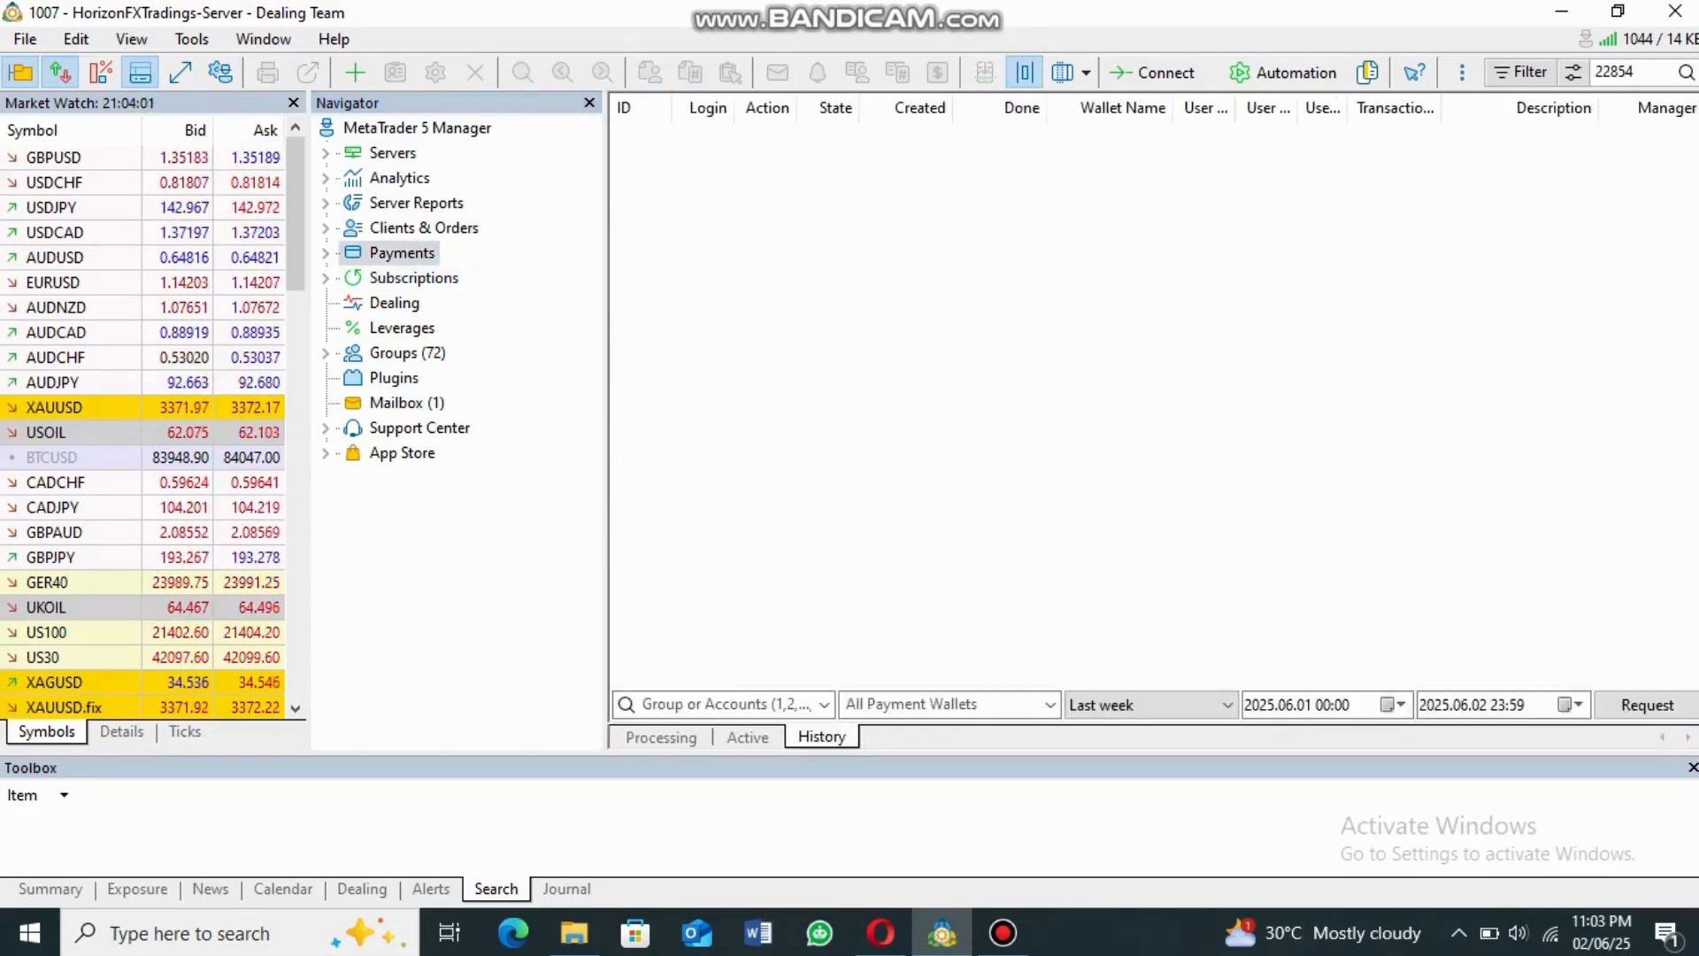
Return to Subscriptions and show the Configuration catalogue of market data services.
left_click(414, 277)
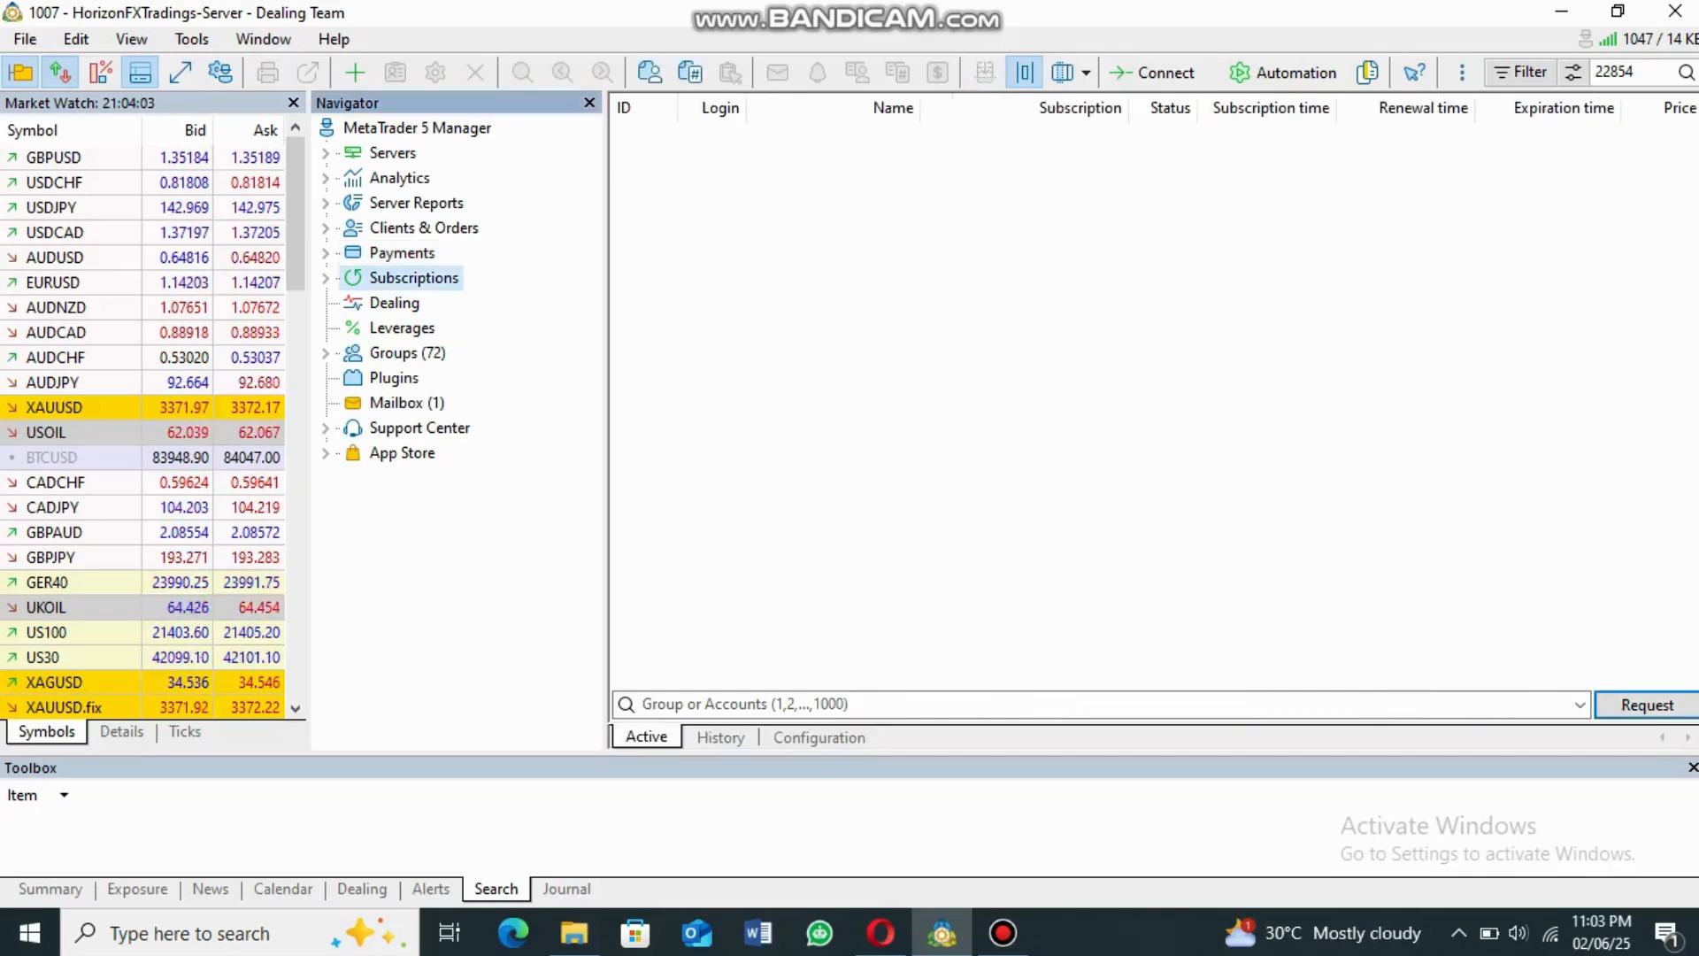
left_click(818, 737)
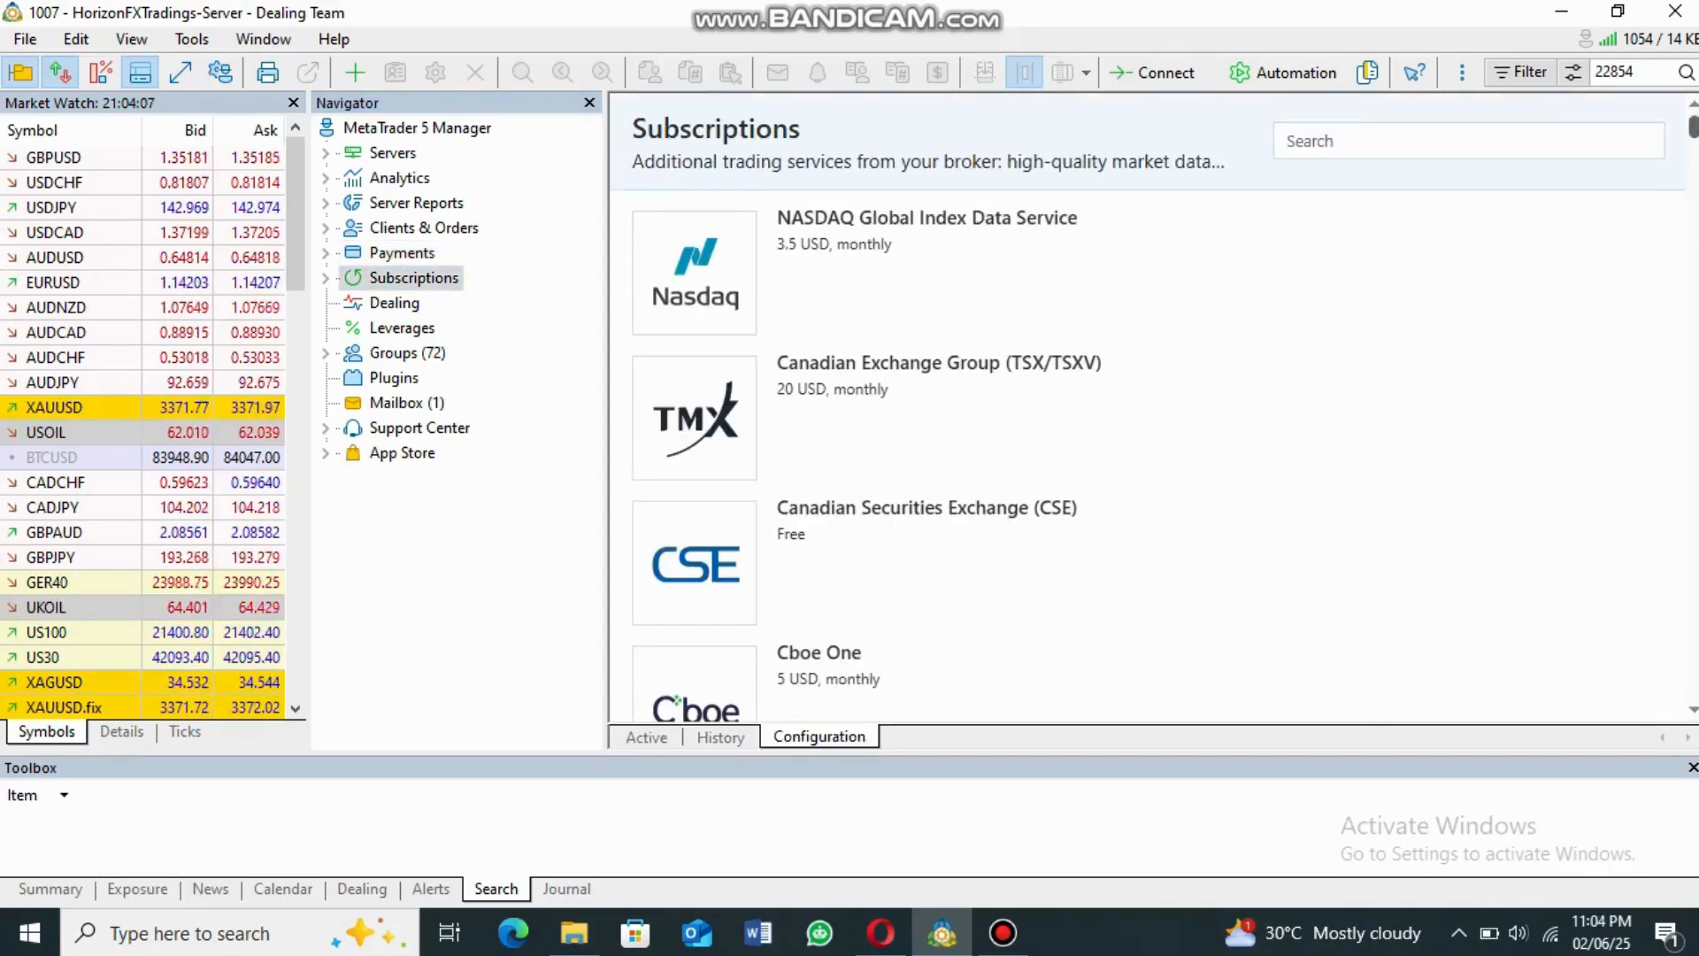
scroll("down", 3)
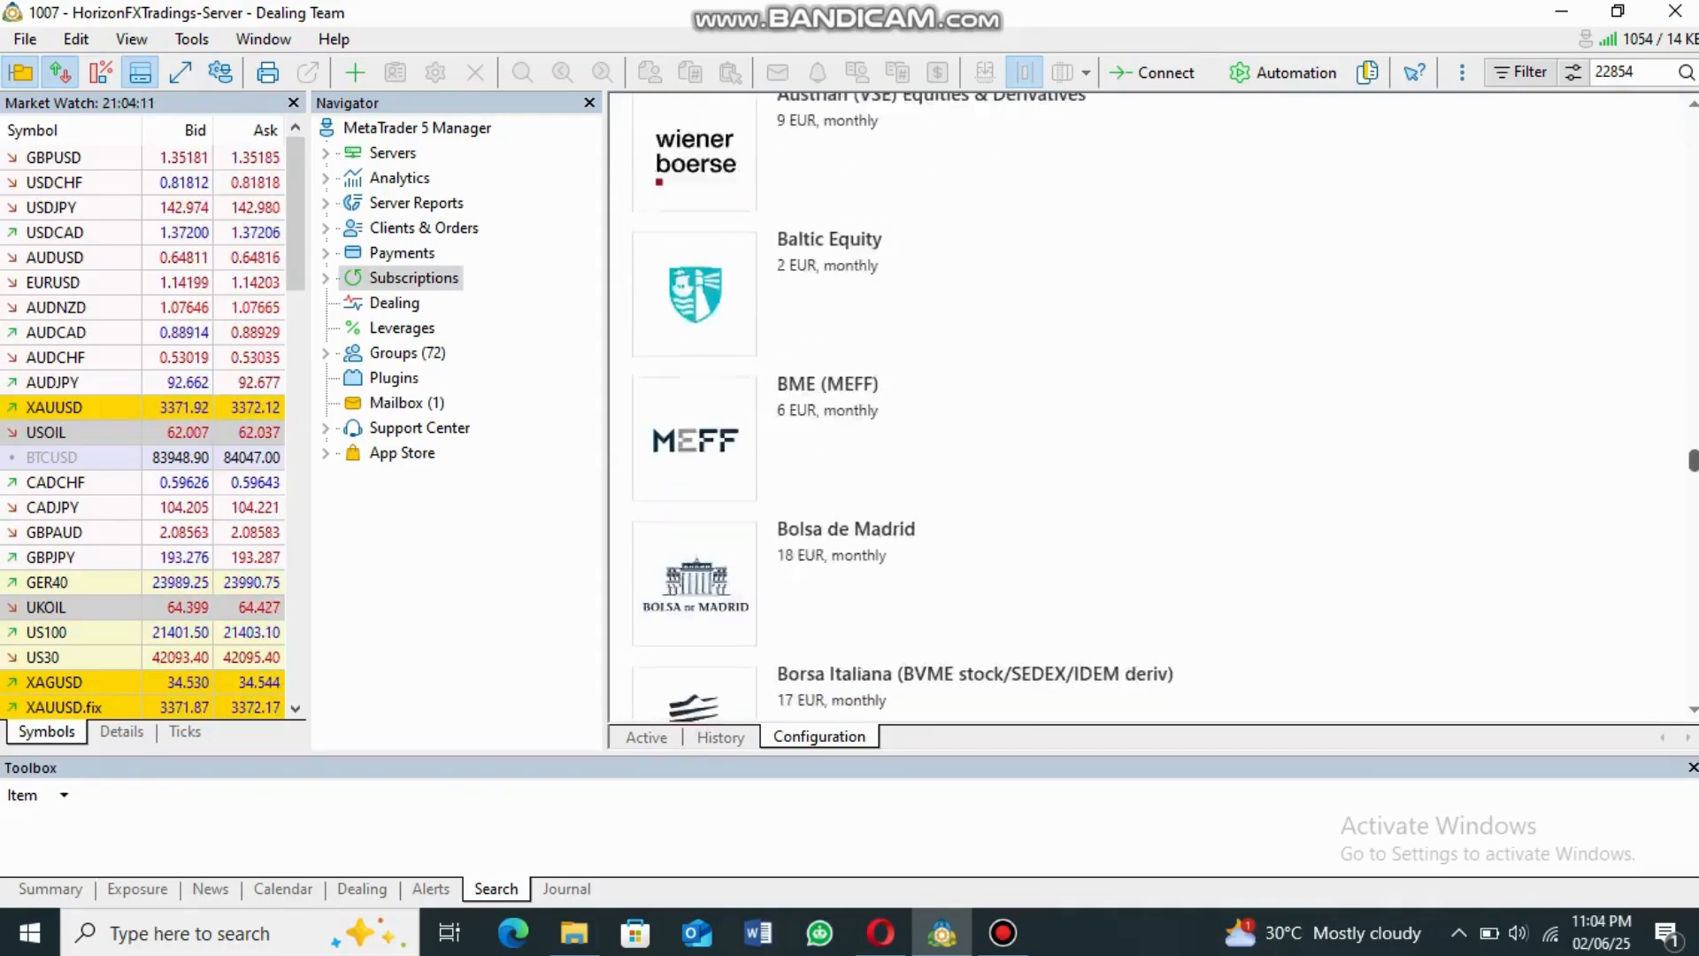
scroll("down", 3)
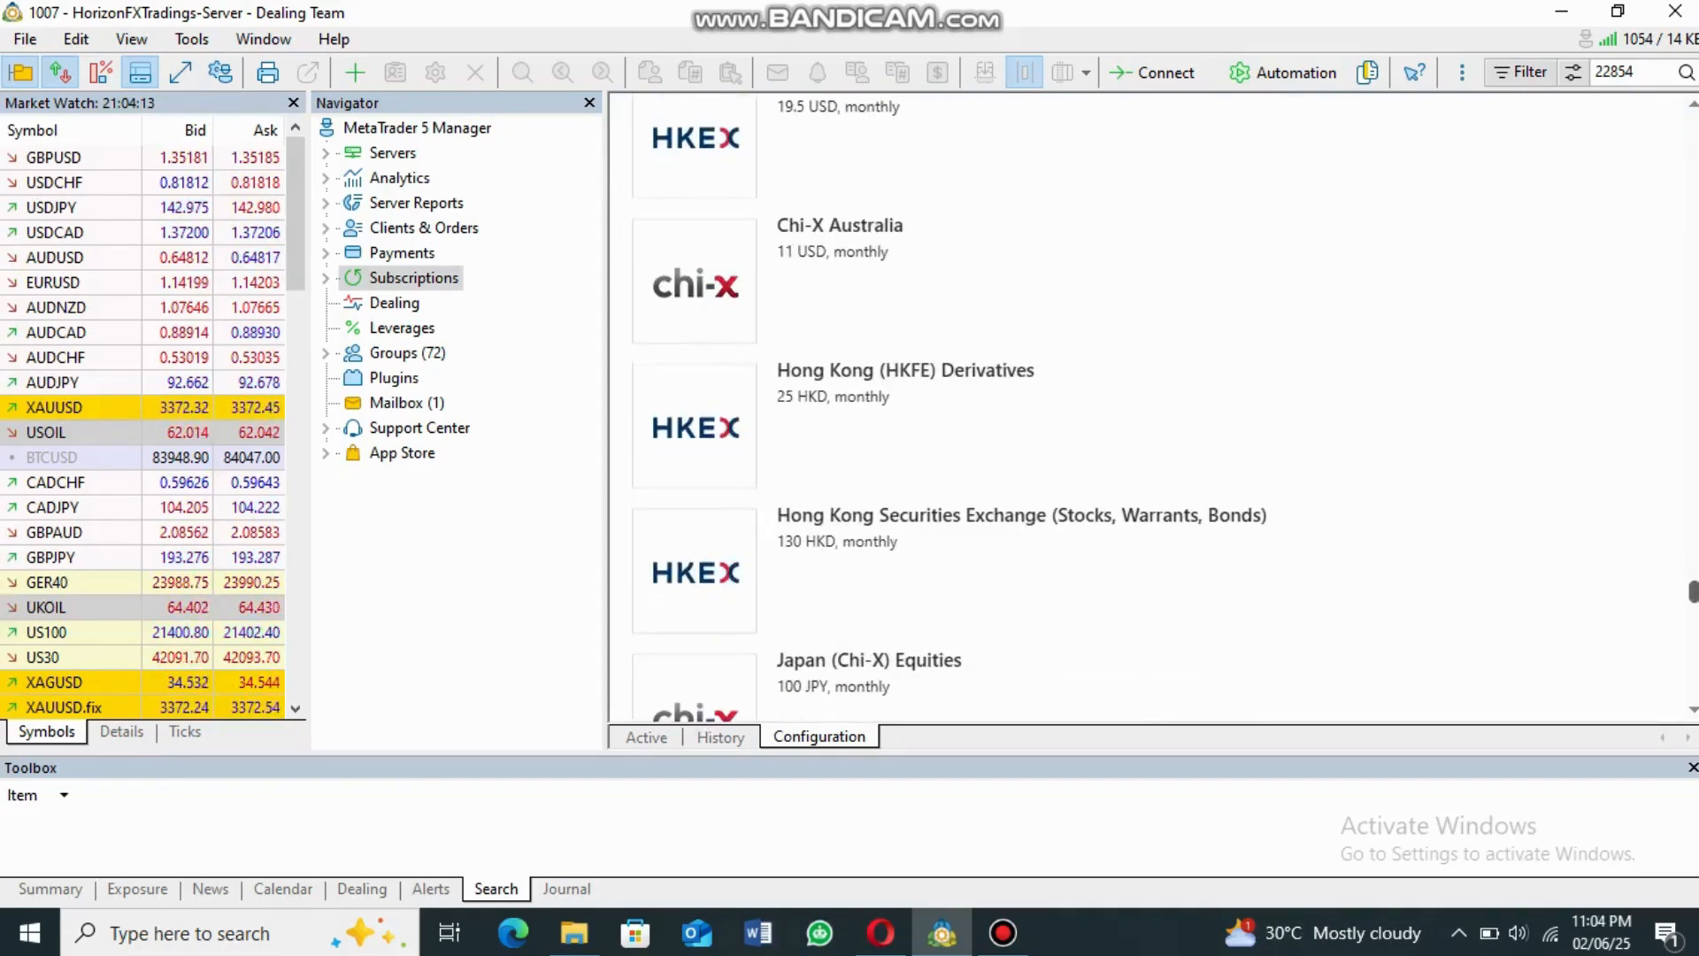
scroll("down", 3)
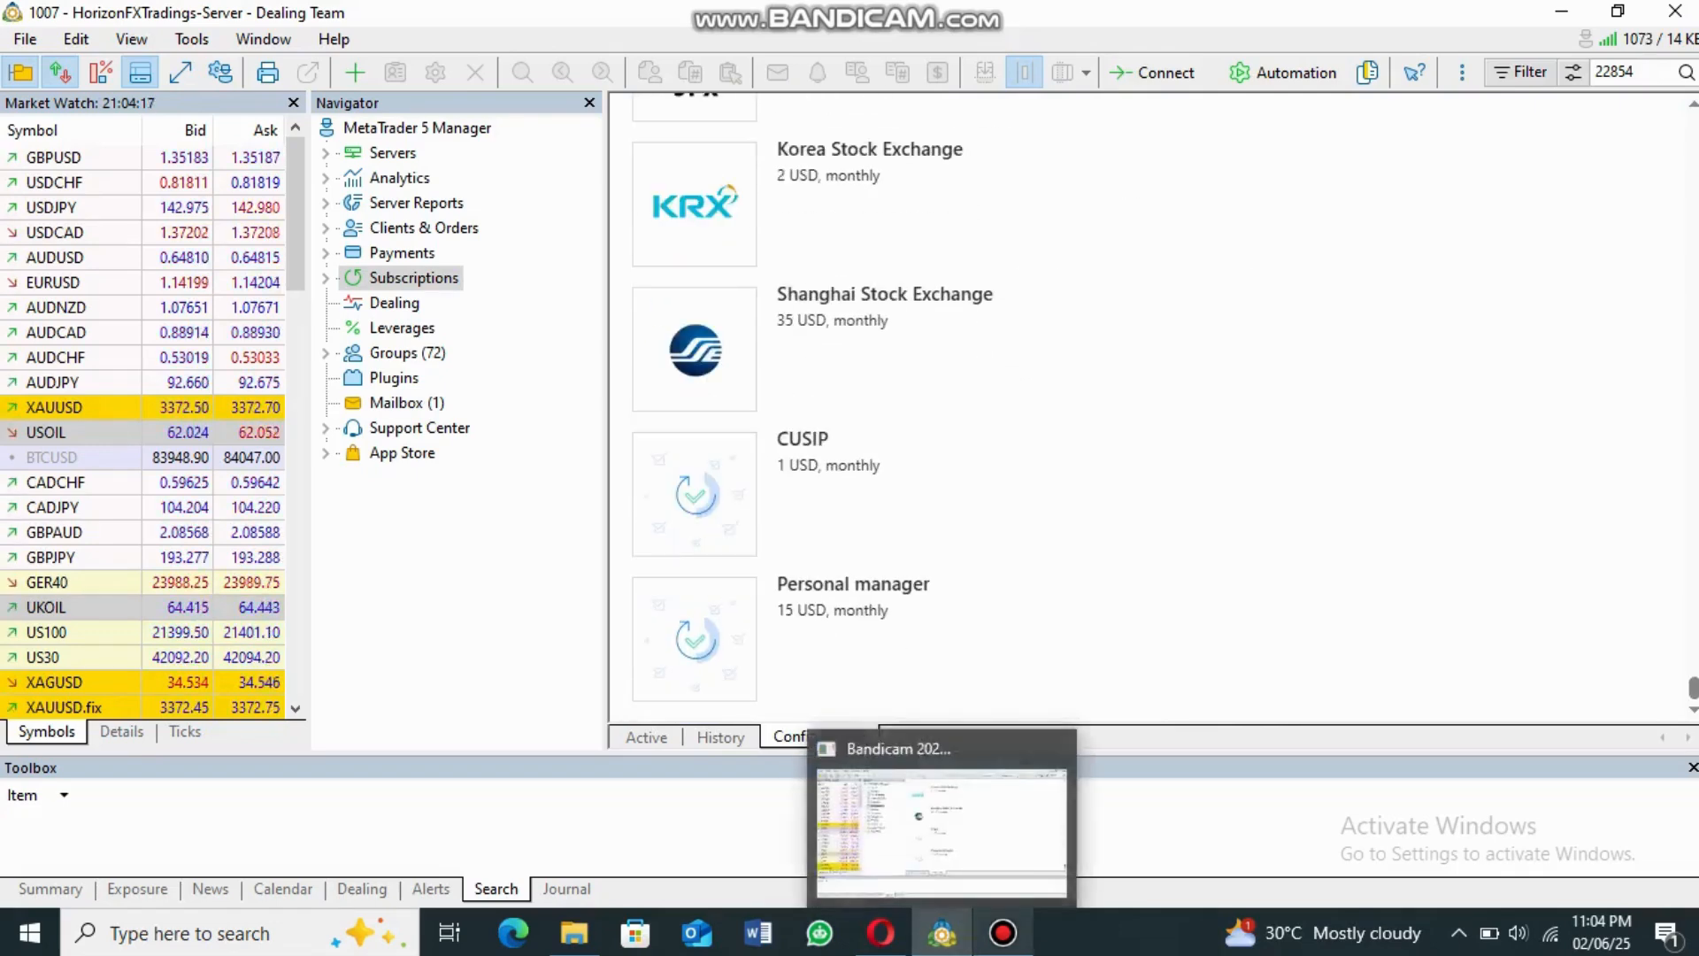
left_click(938, 817)
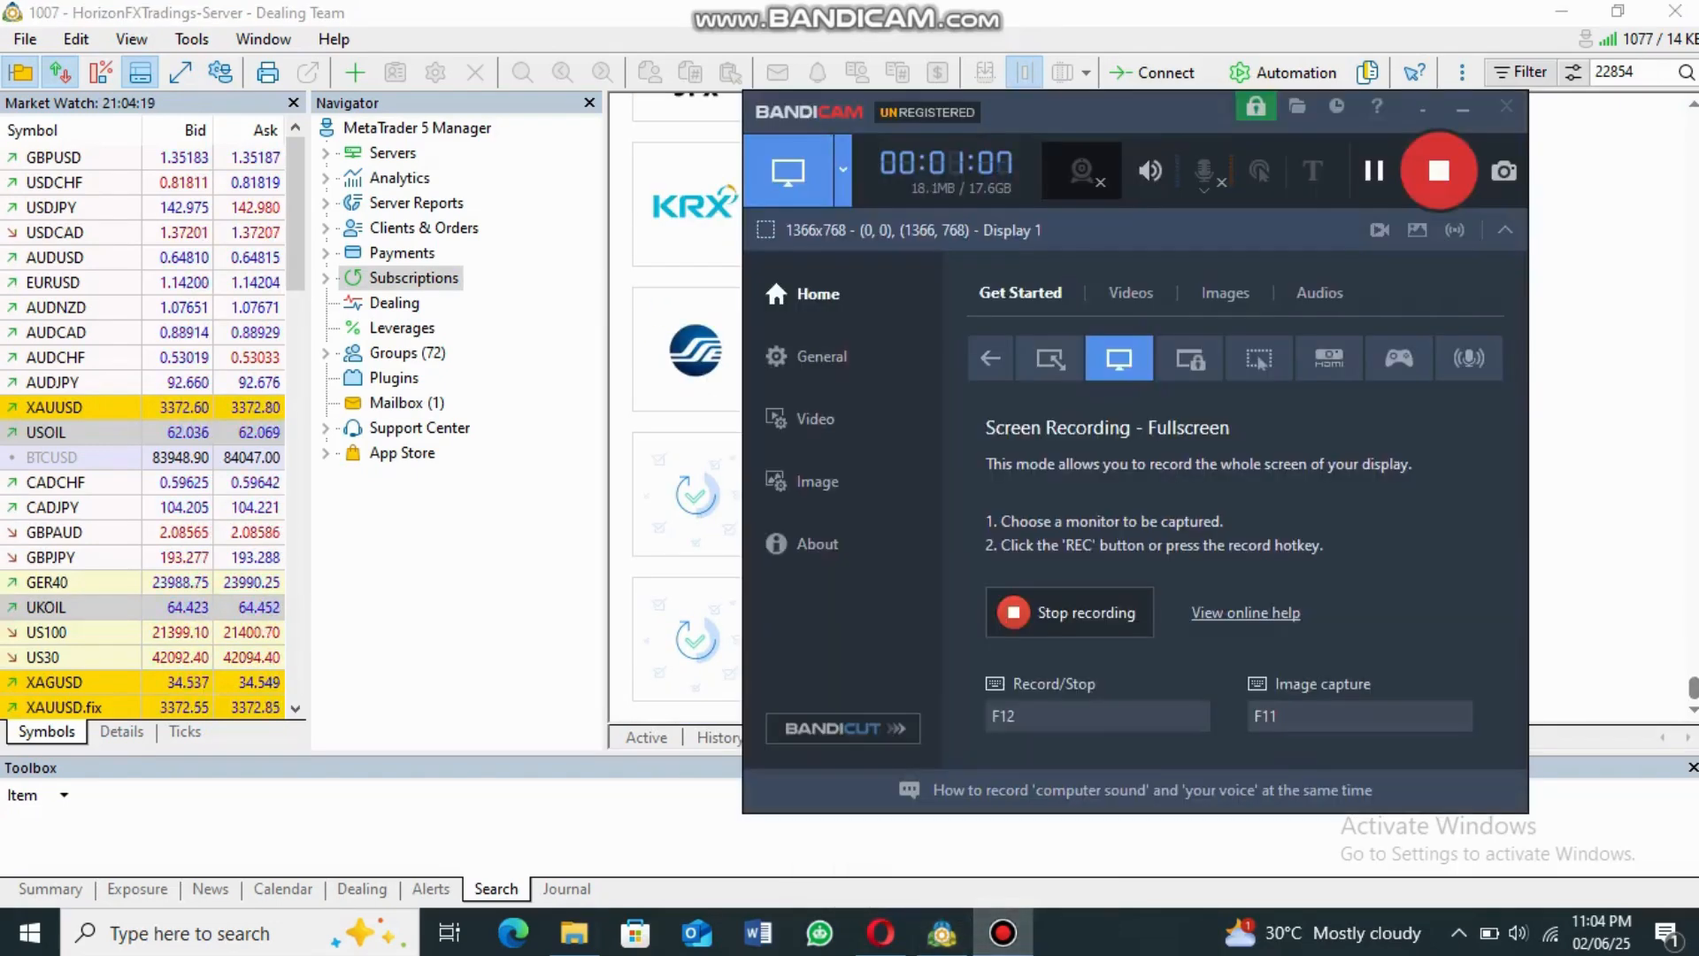